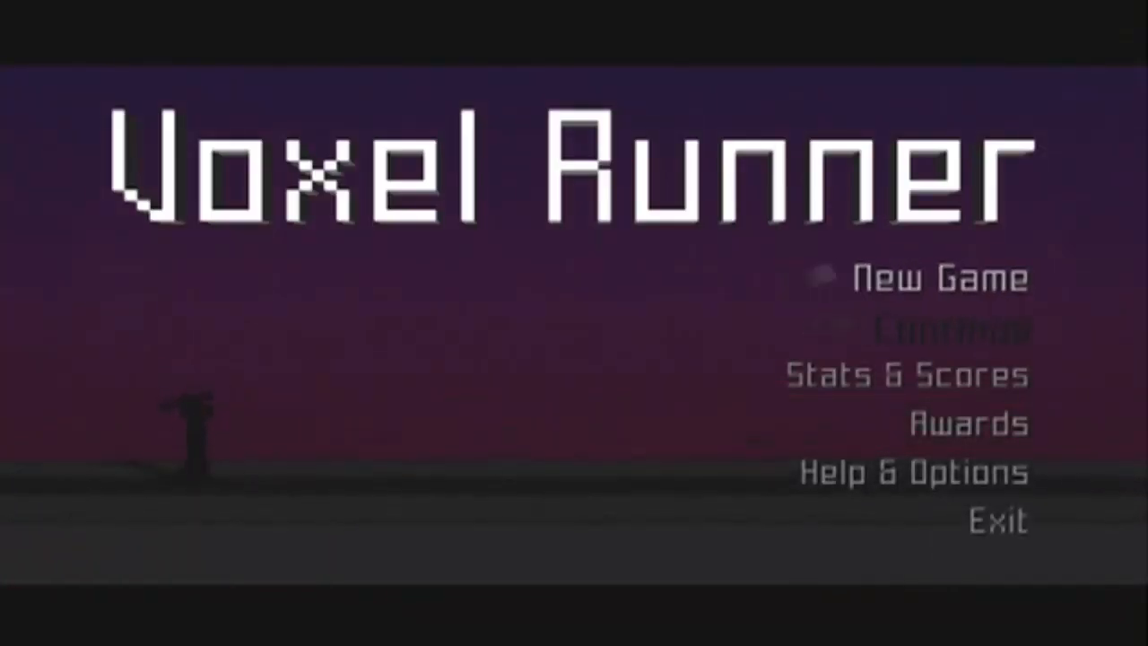
Start the run and leap over obstacles with the space key
{"action": "left_click", "coordinate": [940, 277]}
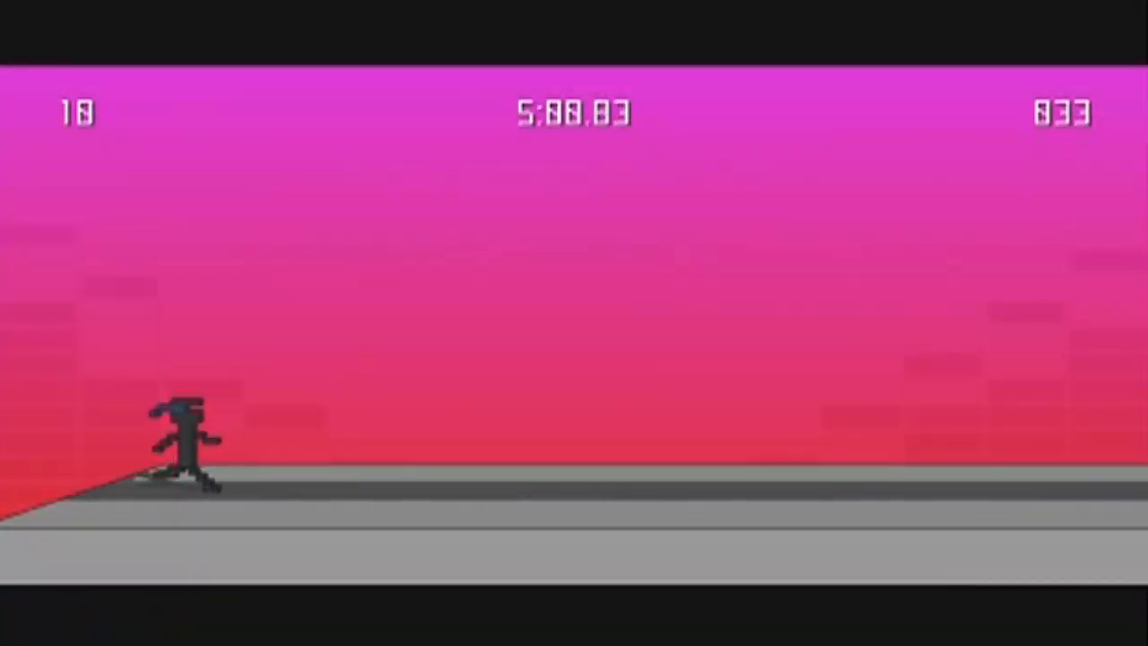
{"action": "key", "text": "space"}
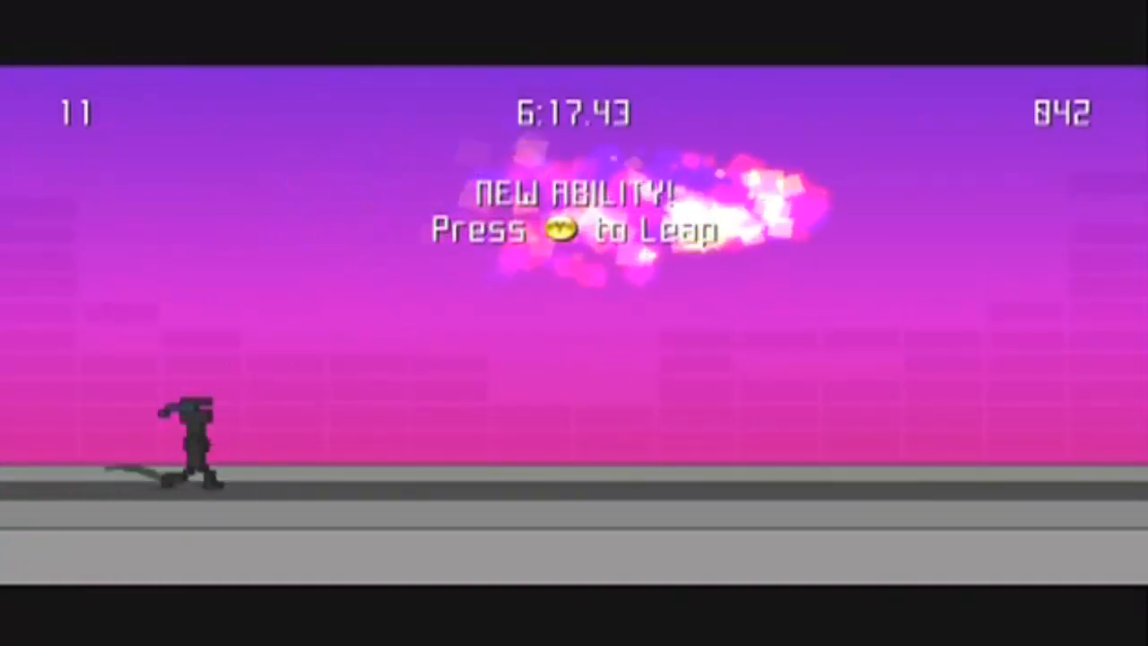
{"action": "key", "text": "space"}
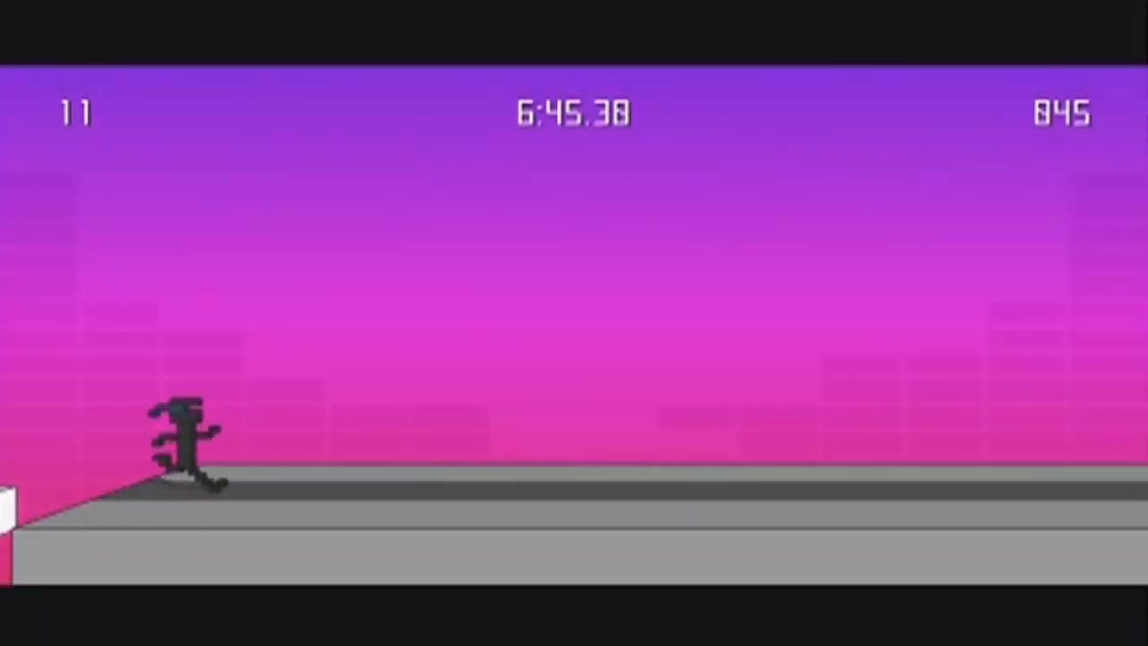
{"action": "key", "text": "space"}
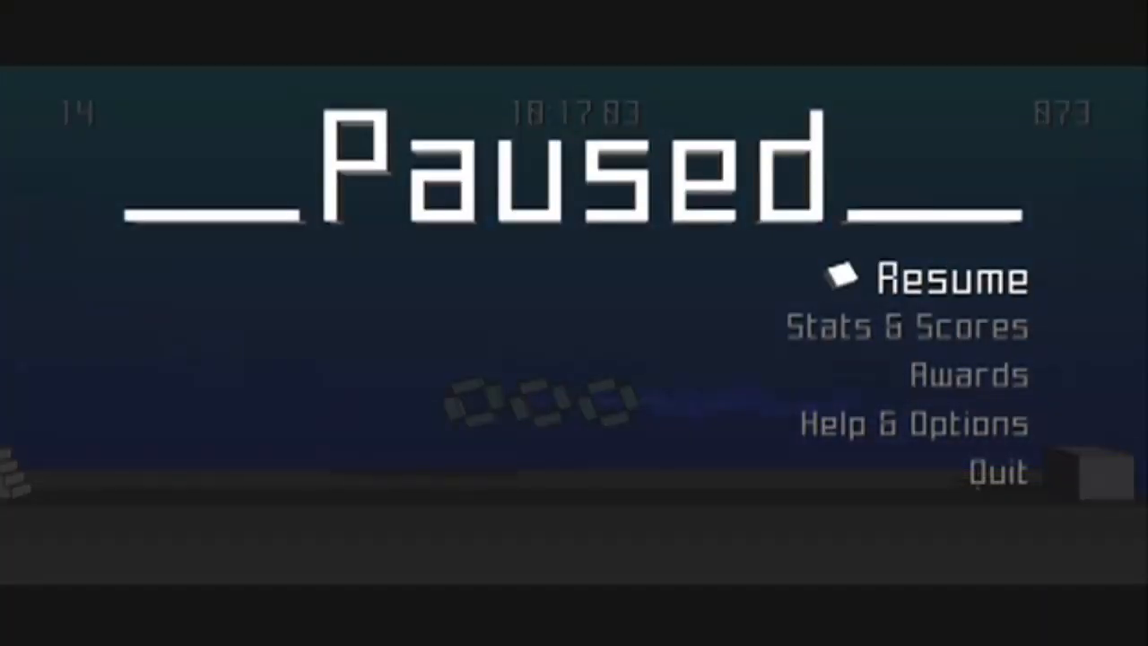
Choose Resume on the Paused menu to continue past level 14
{"action": "left_click", "coordinate": [951, 278]}
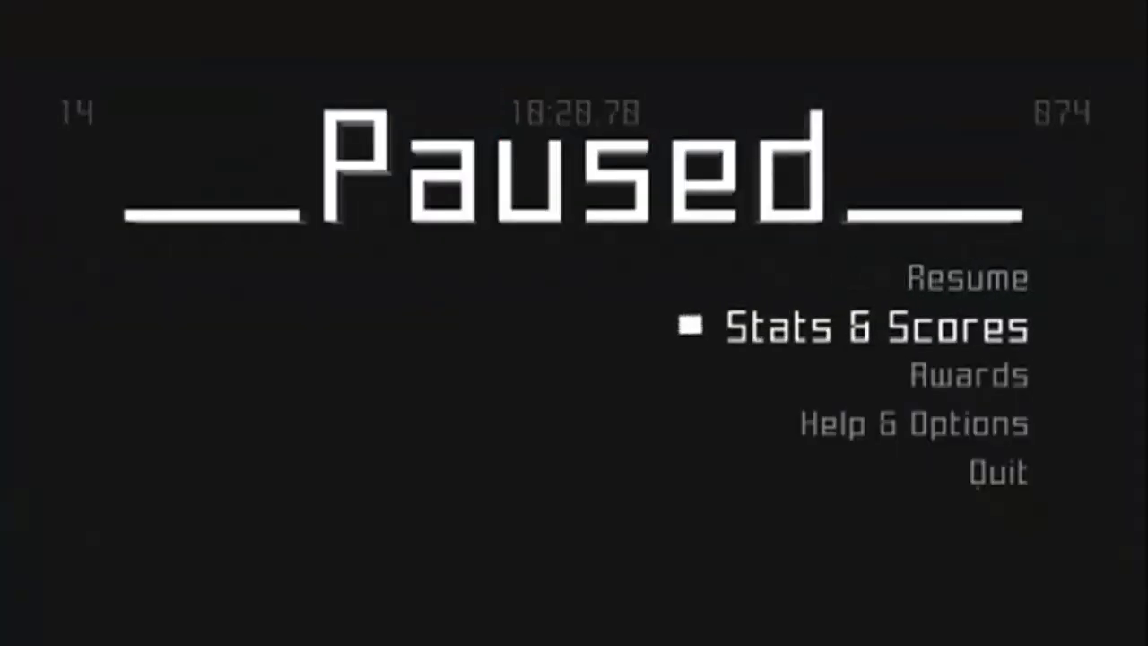
{"action": "left_click", "coordinate": [996, 472]}
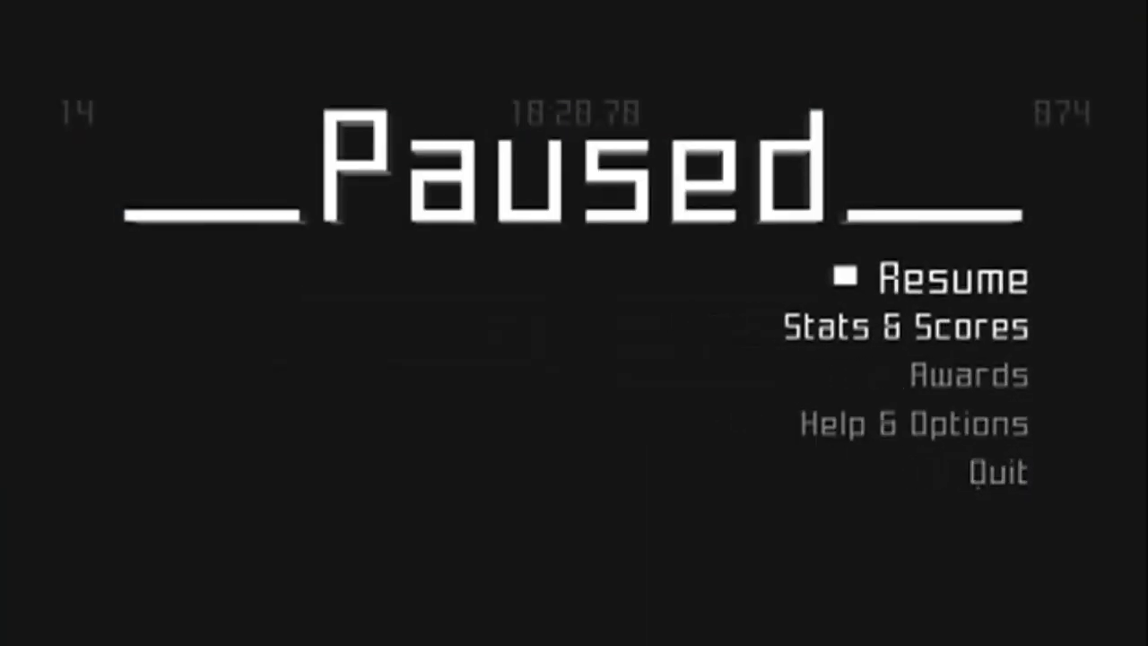
{"action": "left_click", "coordinate": [951, 279]}
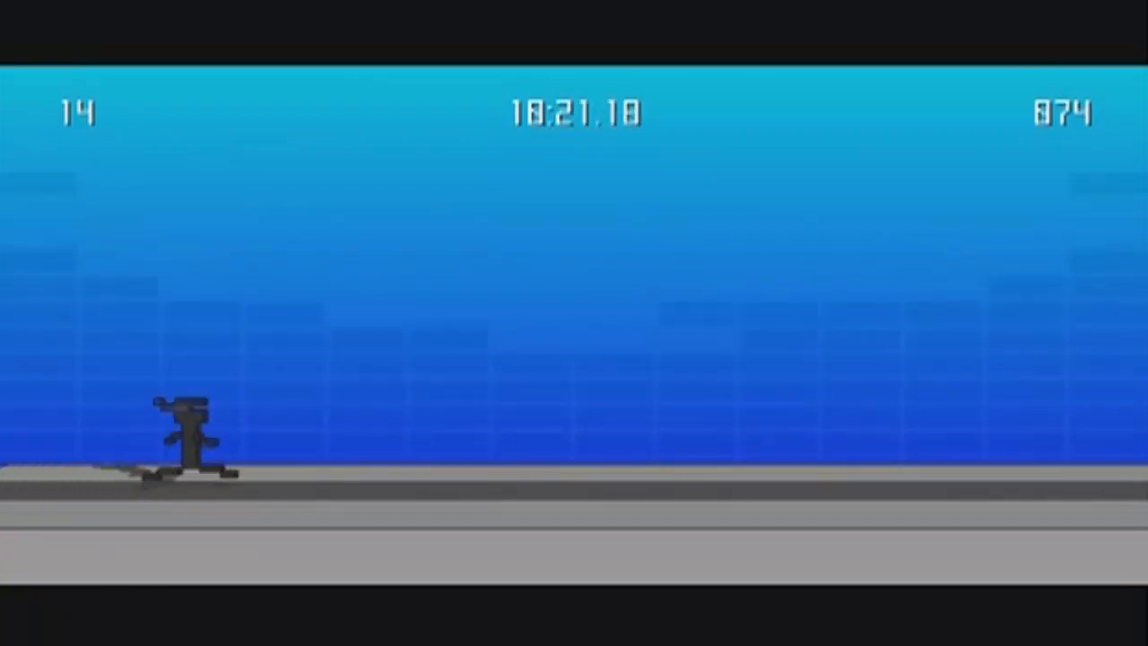